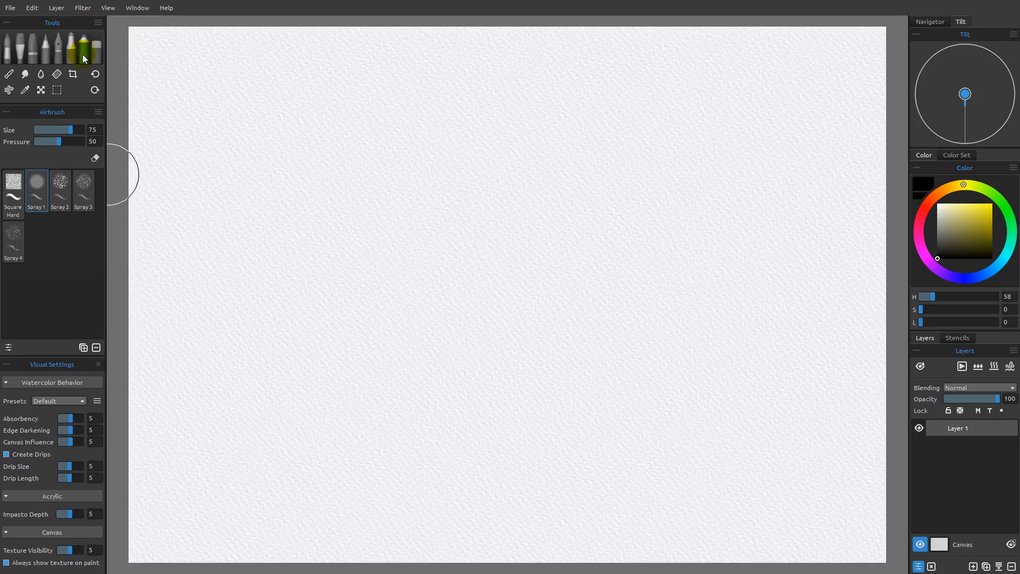
With the Spray 1 airbrush, paint a soft grey zigzag stroke near the top of the paper
click(556, 311)
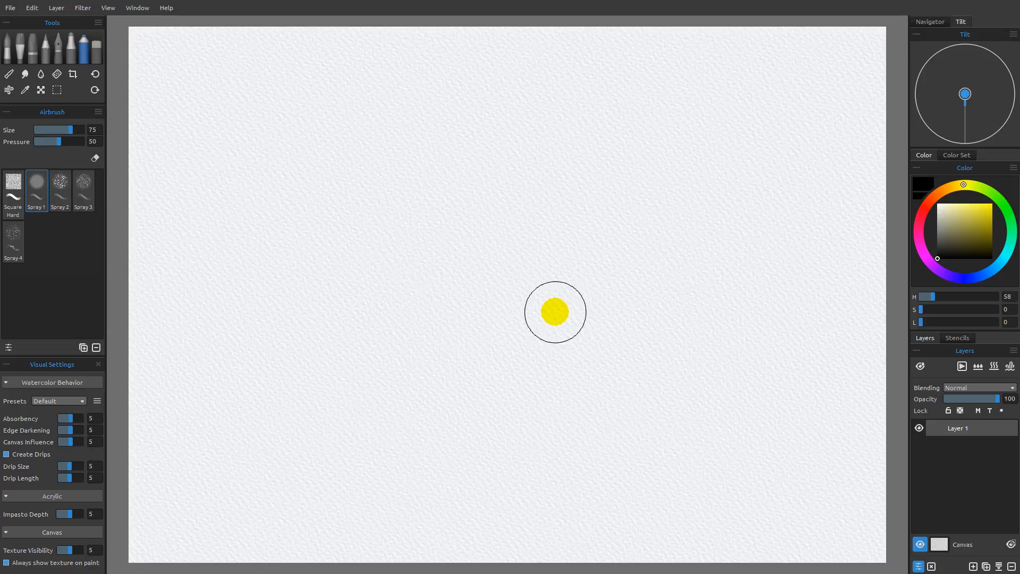
click(97, 112)
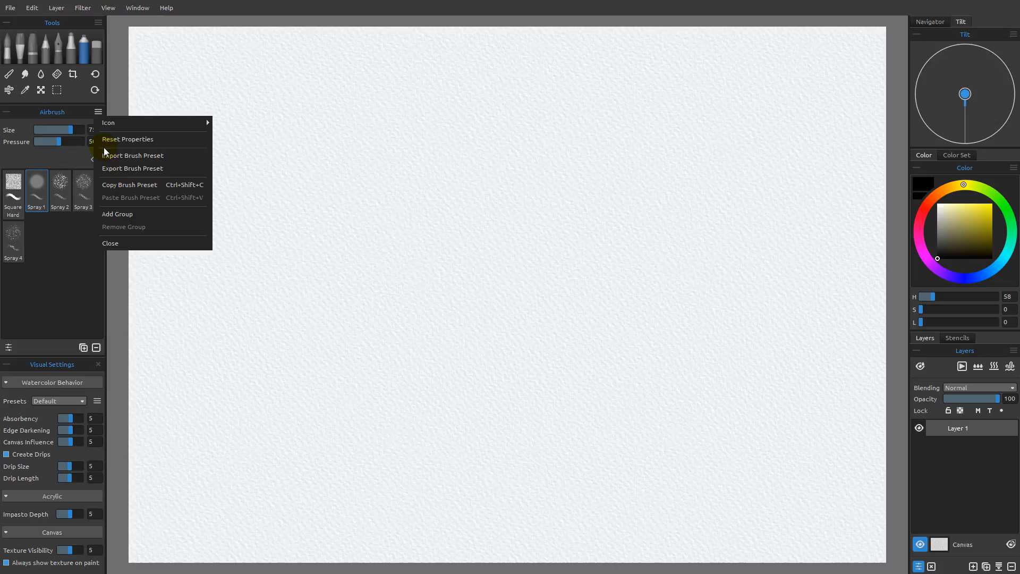
click(716, 310)
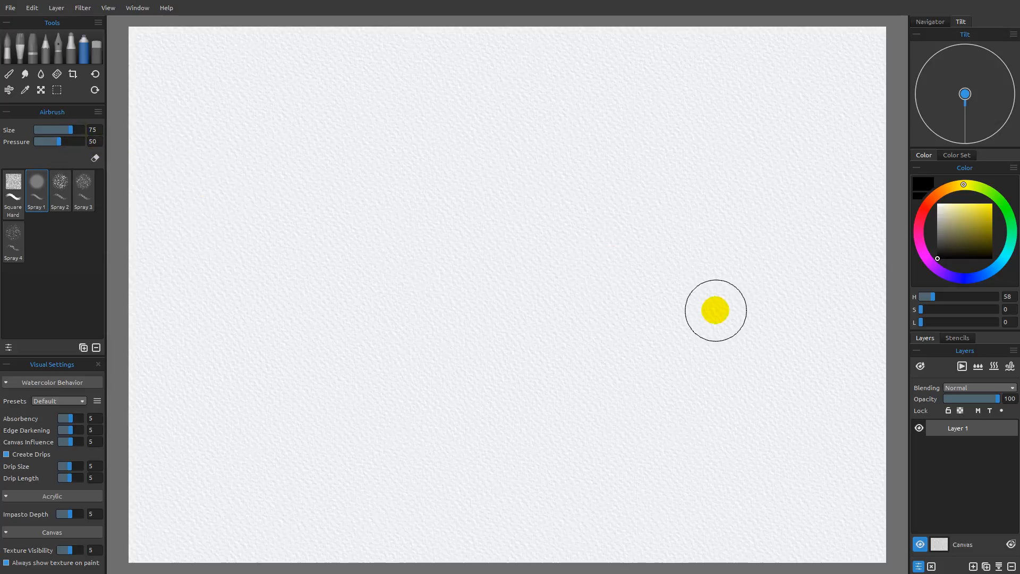
drag(715, 310, 837, 280)
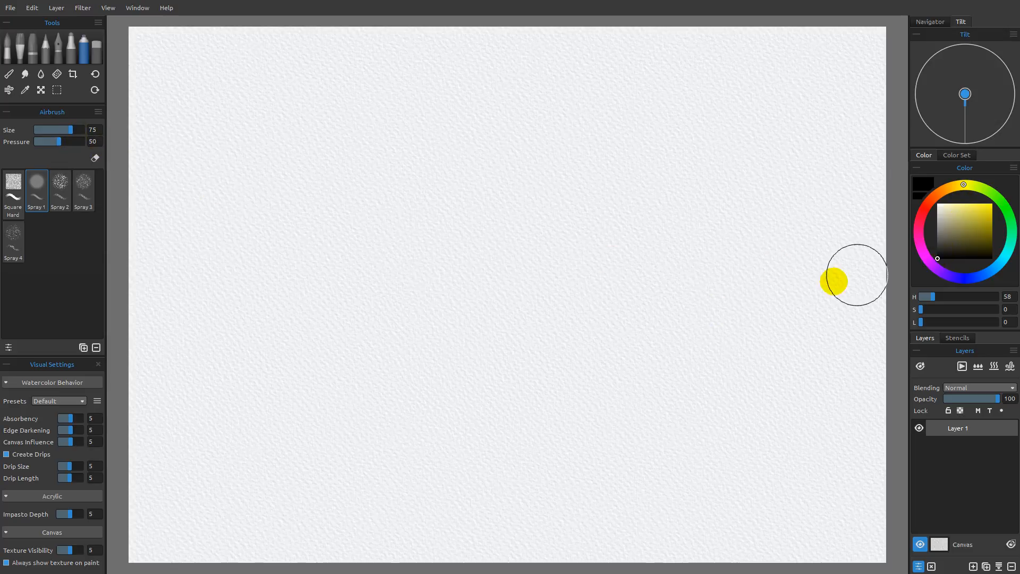
drag(855, 276, 371, 166)
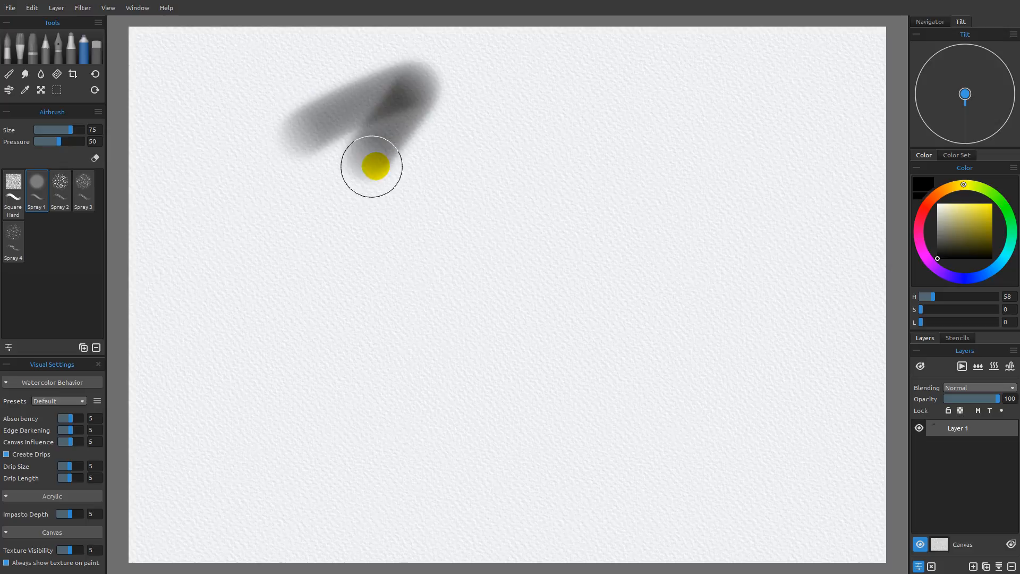
drag(372, 167, 575, 247)
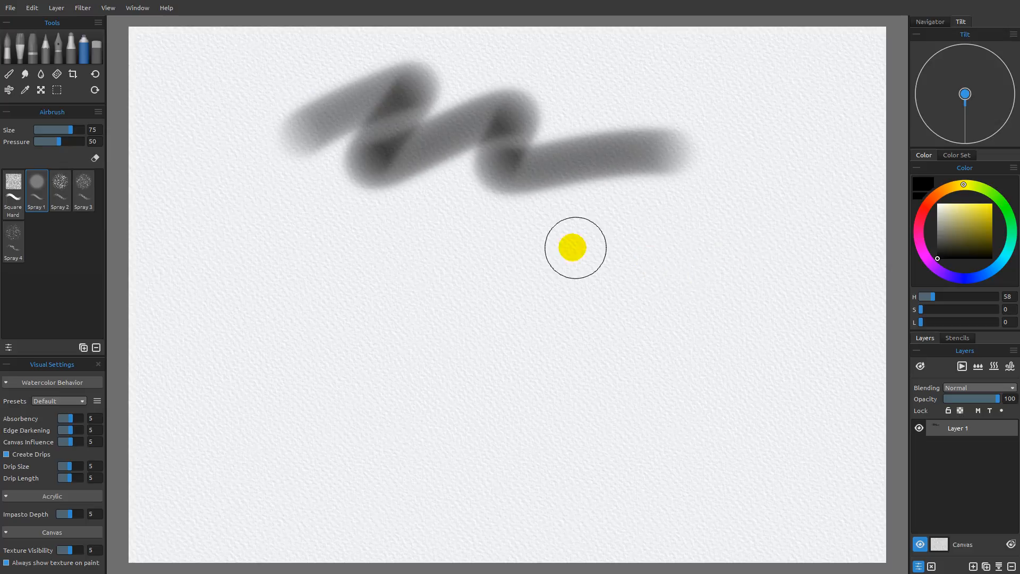
mouse_move(382, 256)
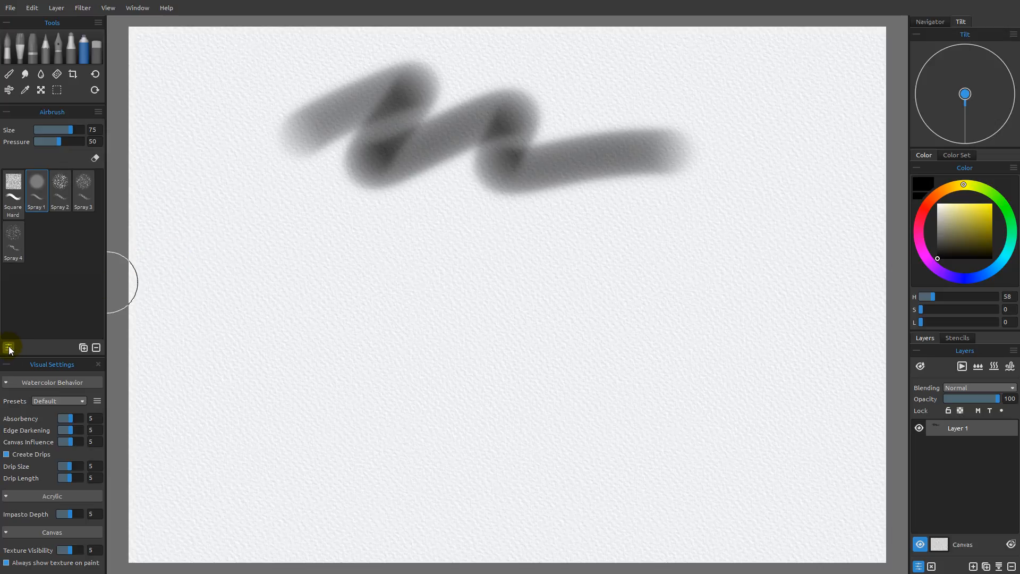
Show Spray 1's shape, grain, pressure and spacing settings in the Brush Creator panel
click(137, 8)
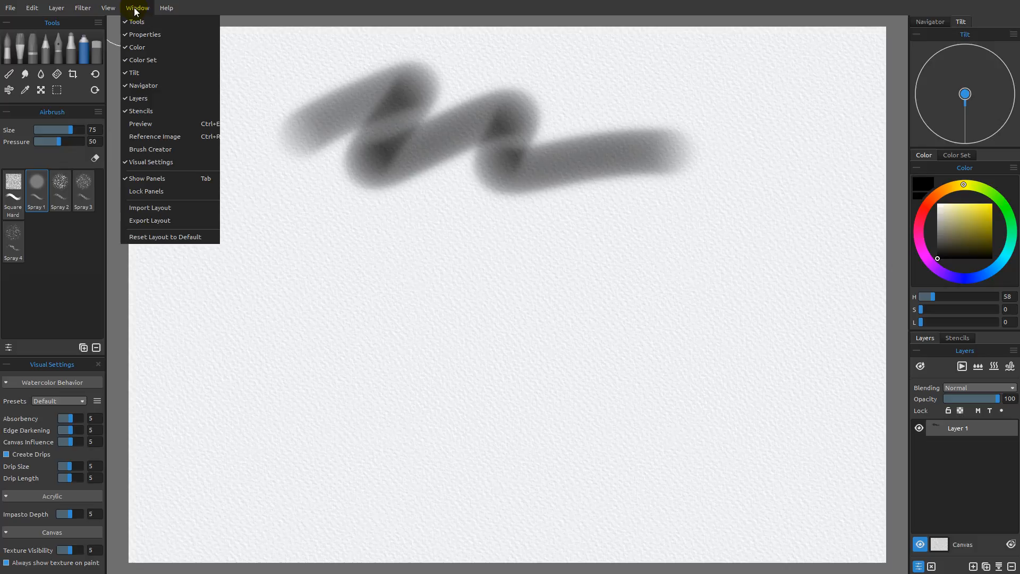
mouse_move(150, 149)
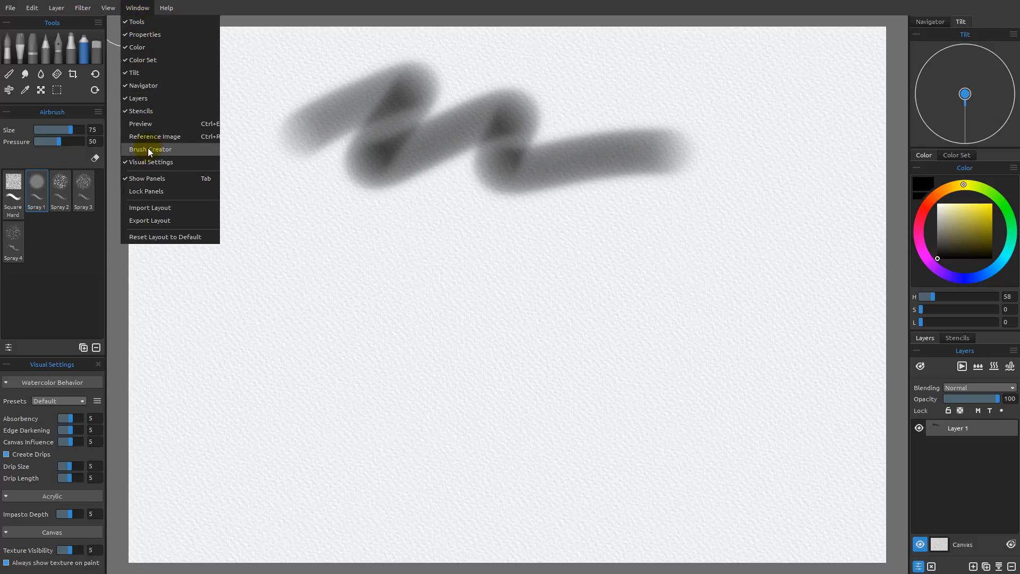
click(150, 148)
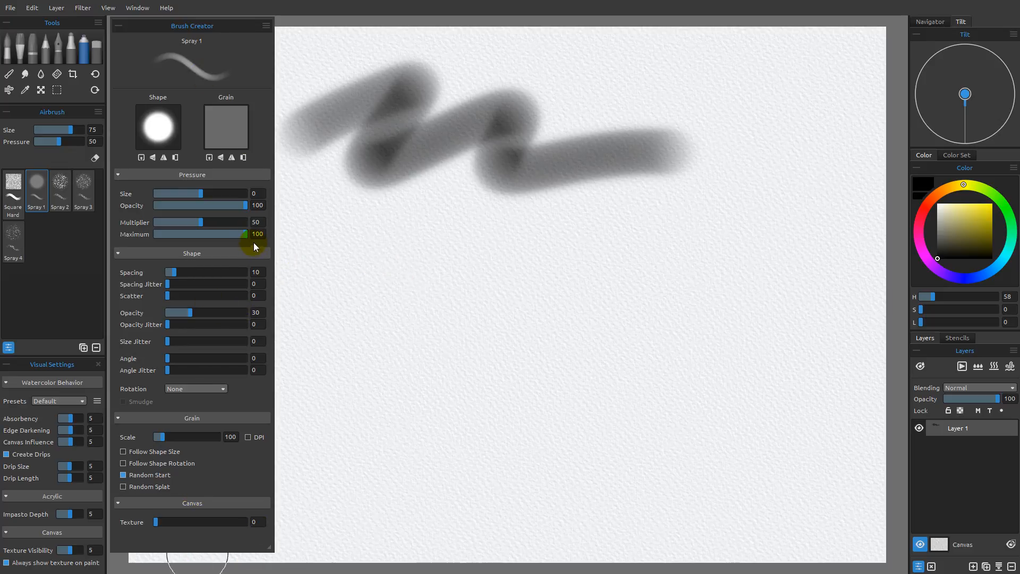
click(329, 285)
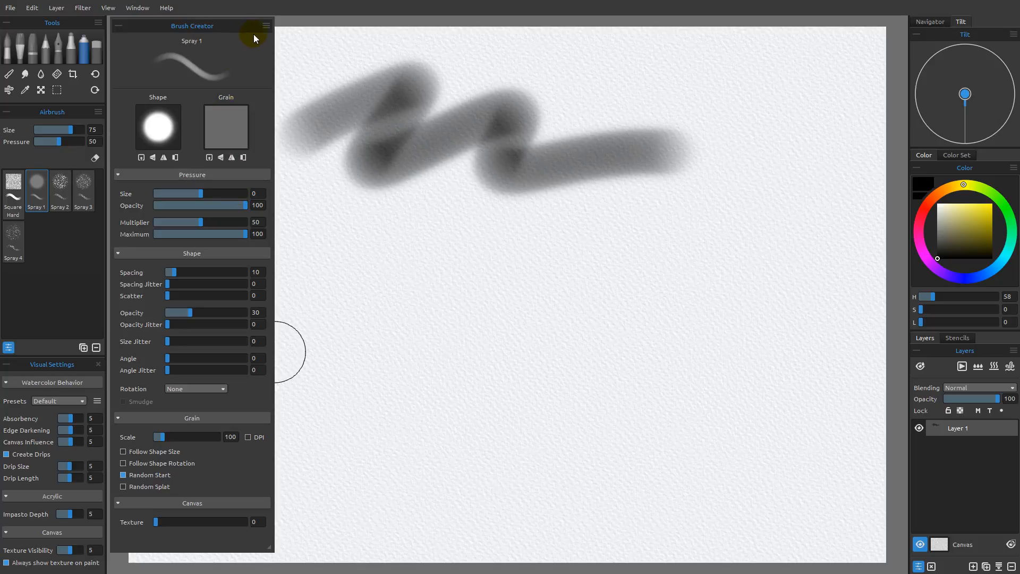
mouse_move(259, 44)
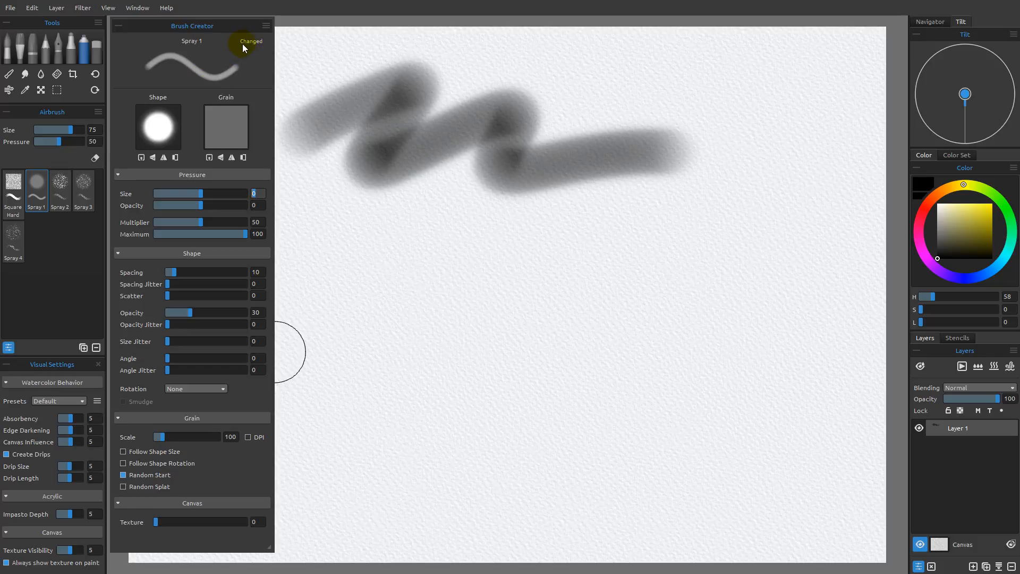
mouse_move(250, 47)
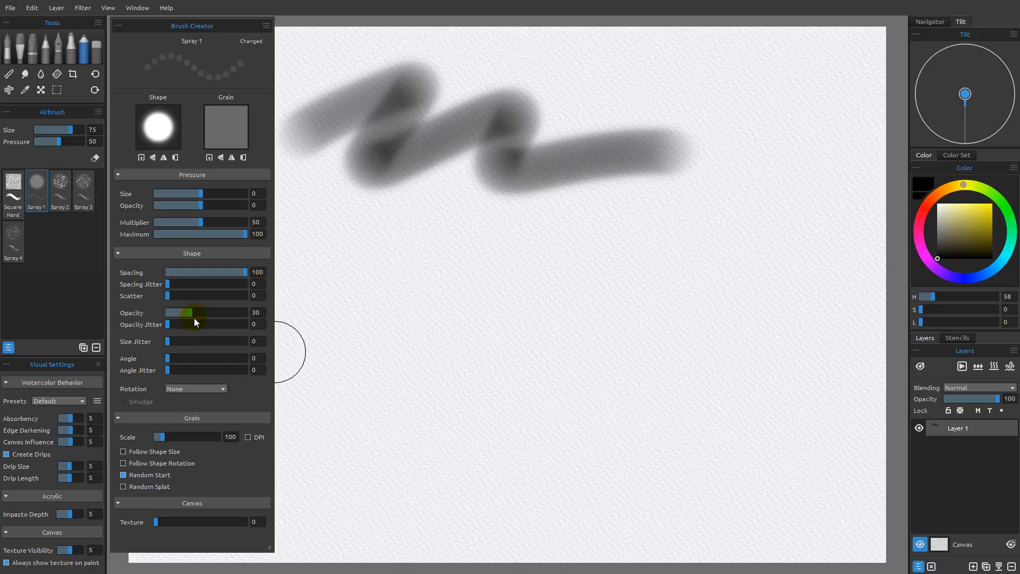
Raise the dab Shape Opacity to 100 and turn off Random Start for the grain
drag(189, 312, 245, 312)
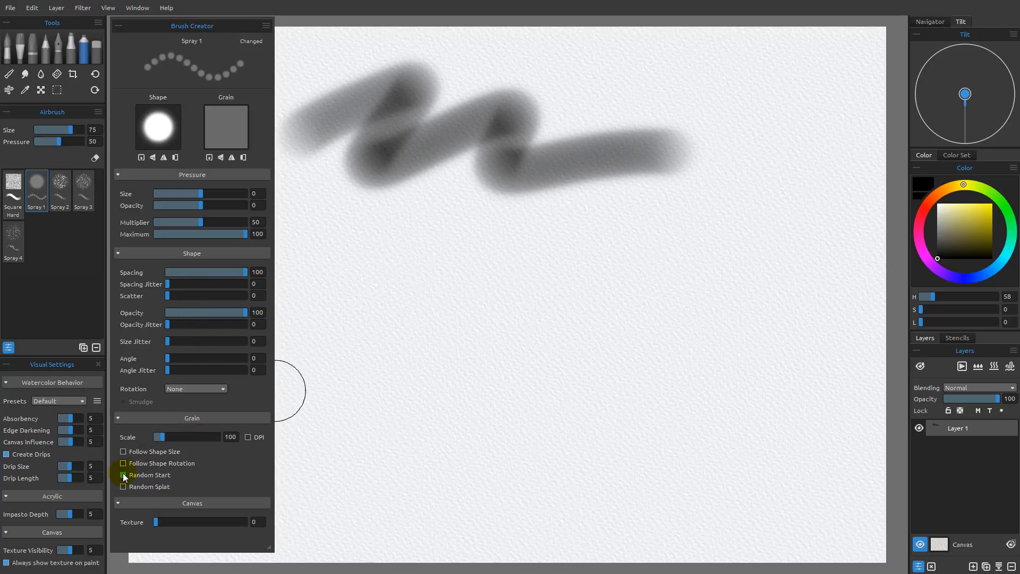
click(123, 475)
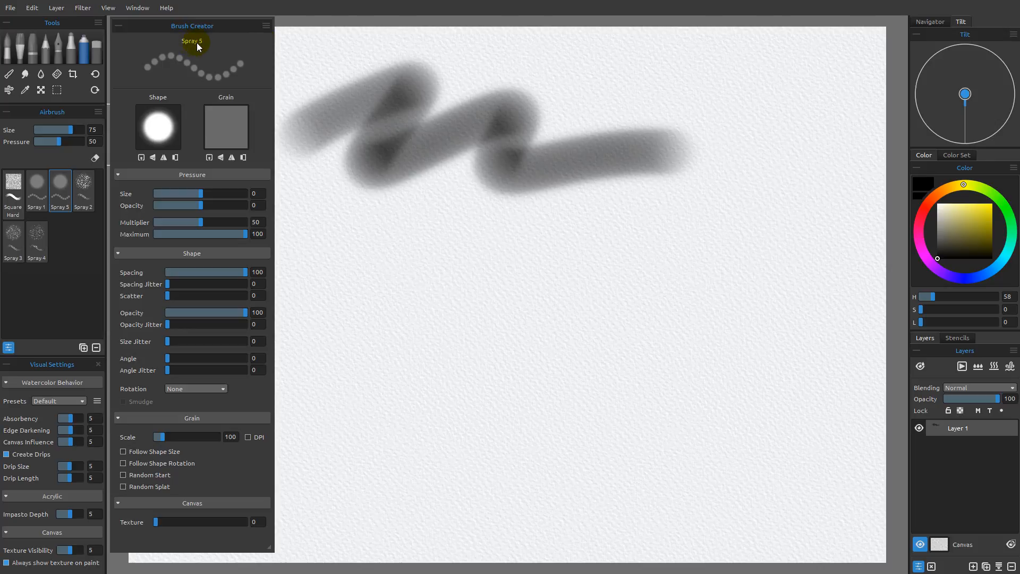
mouse_move(208, 242)
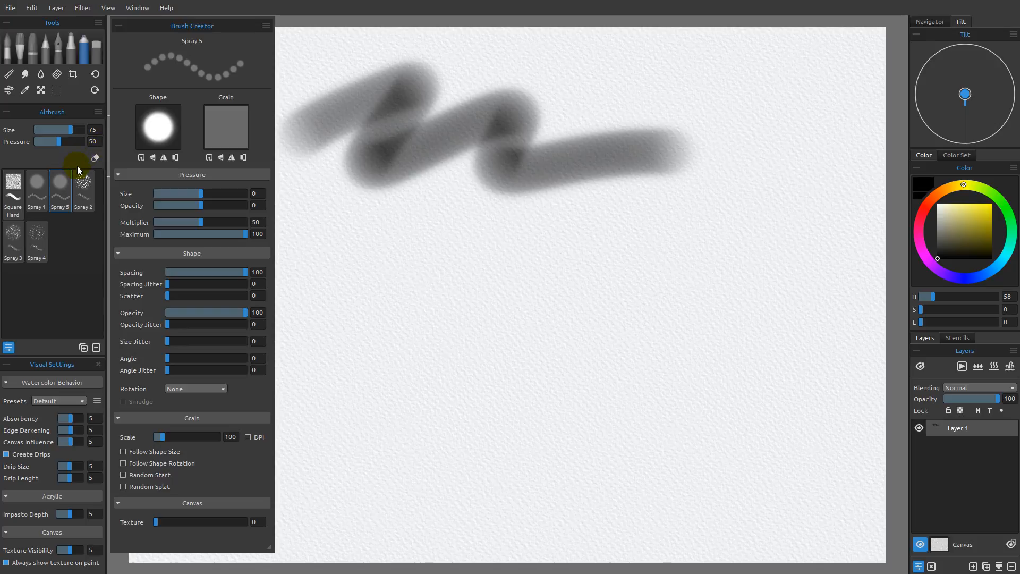
Save the dotted brush as a new Spray 5 preset and make it the active airbrush
click(36, 184)
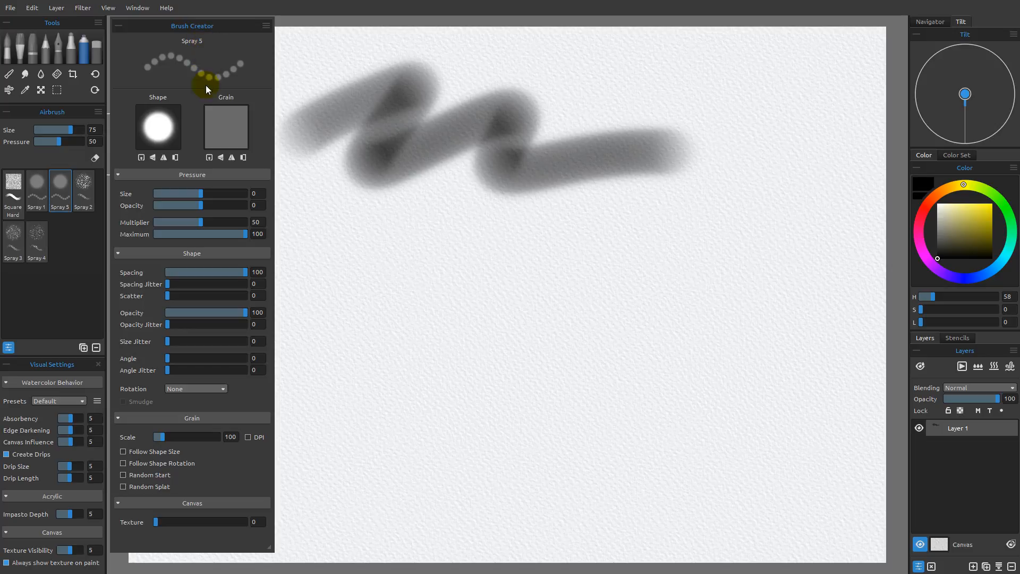
click(13, 236)
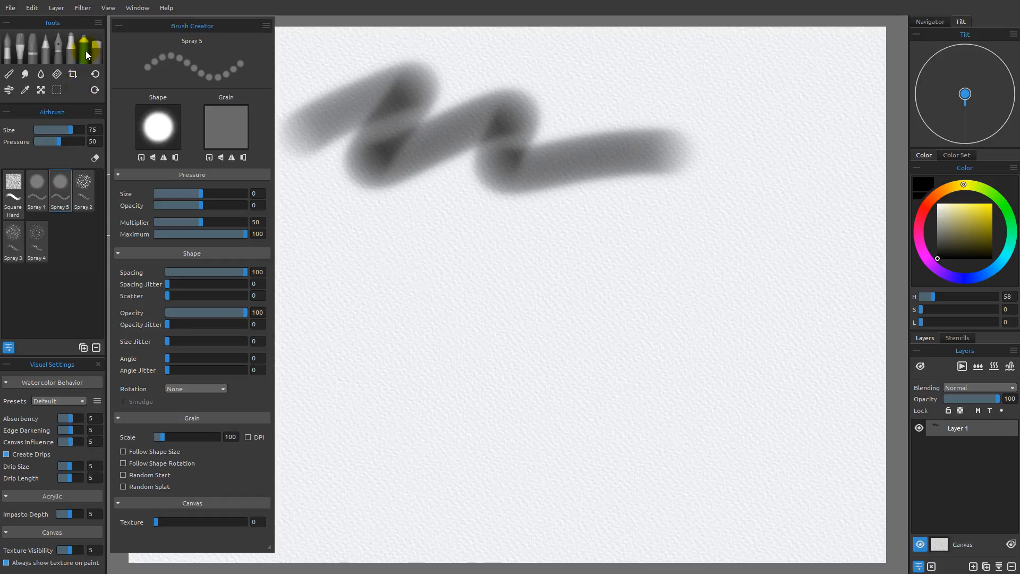
mouse_move(155, 291)
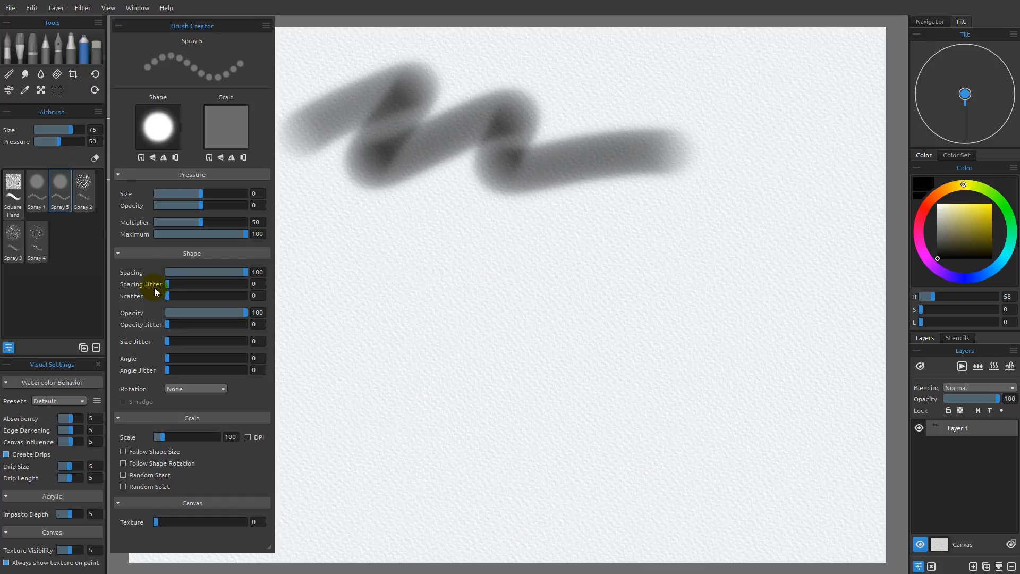
Select Spray 1 and discard its changes via Reset Brush Changes, restoring its soft defaults
click(36, 186)
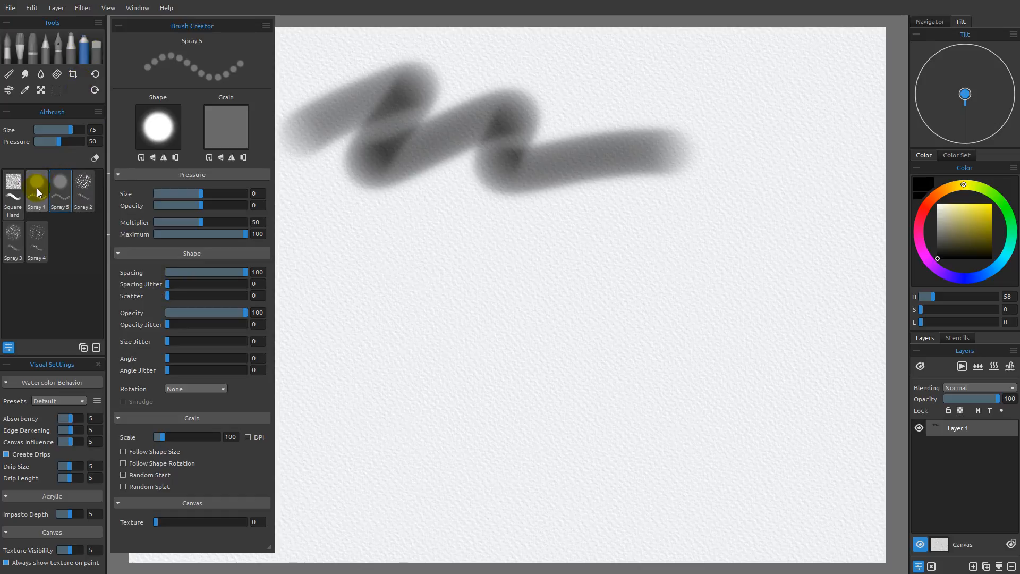
click(36, 187)
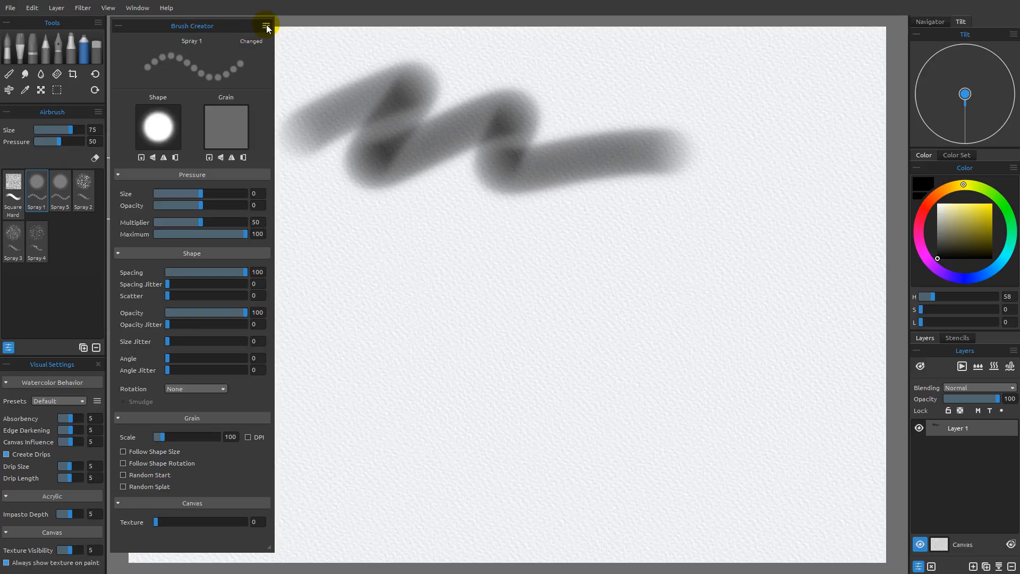
click(266, 26)
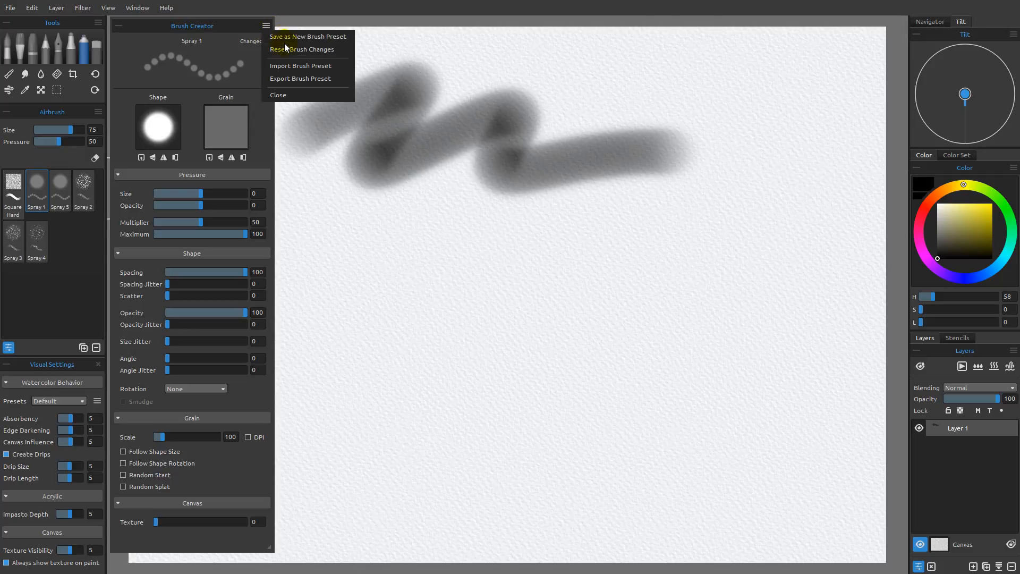
mouse_move(303, 50)
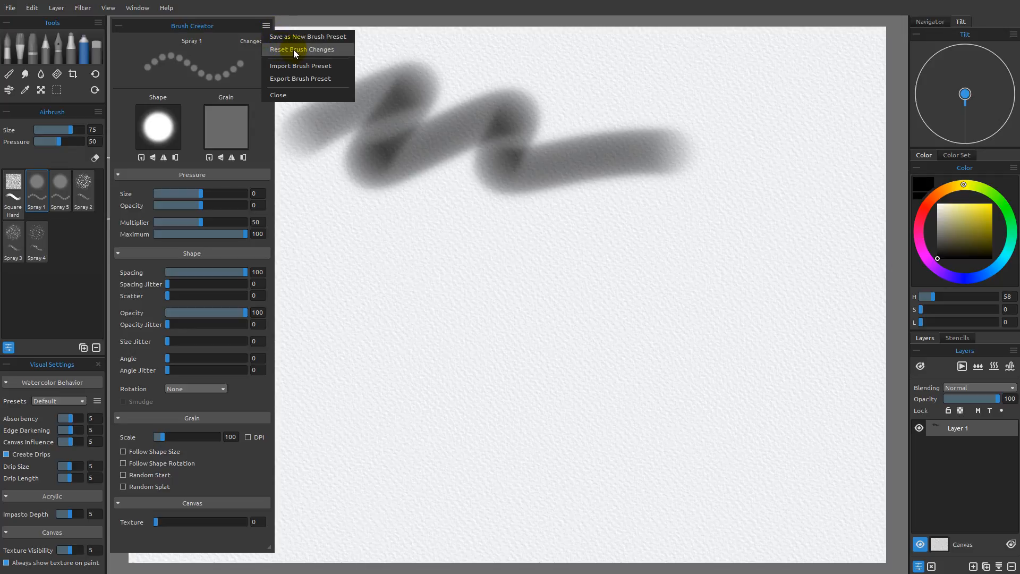
click(303, 50)
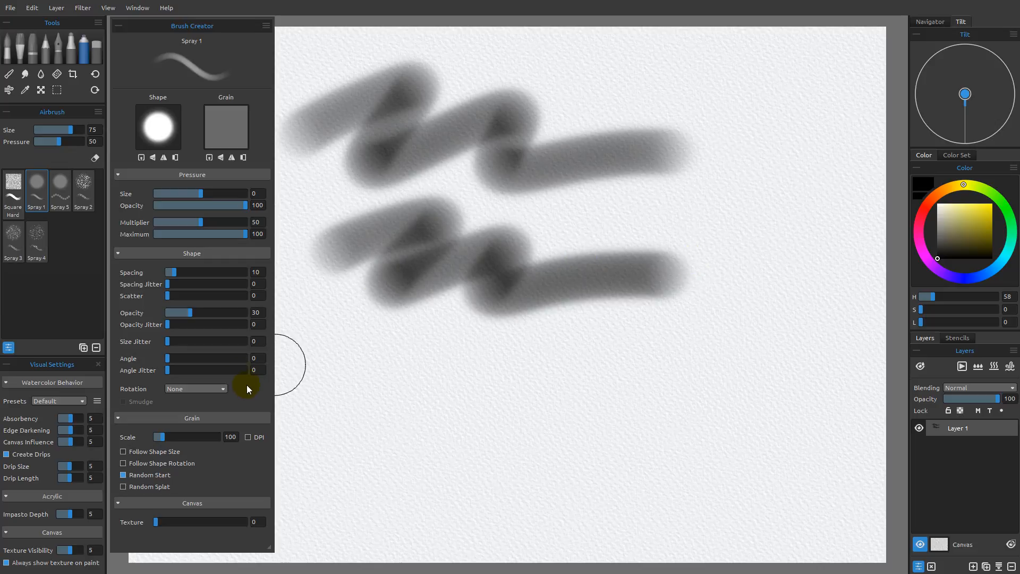
Switch to Spray 5 and dab several separate round grey dots below the strokes
click(60, 187)
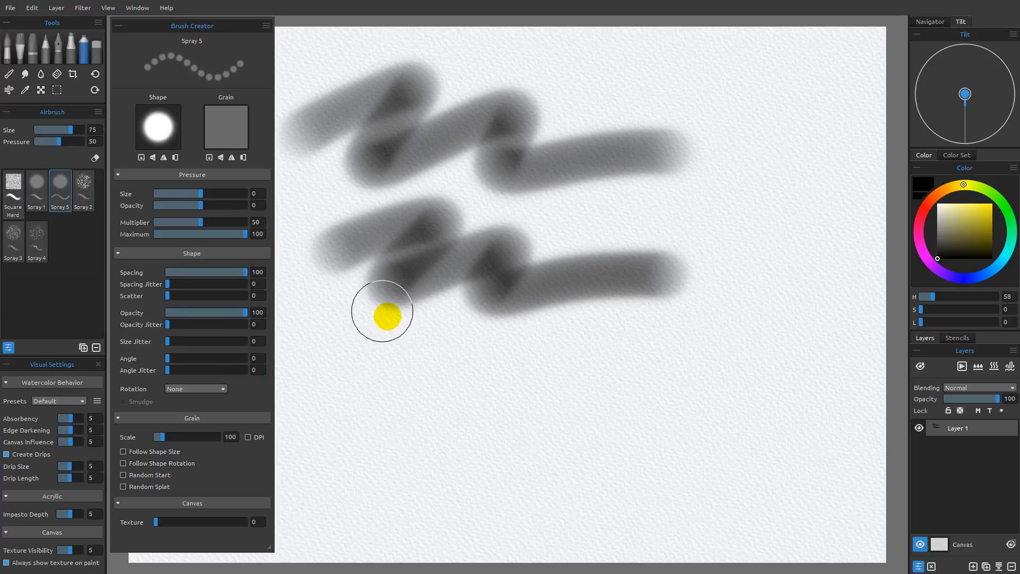
drag(382, 317, 616, 425)
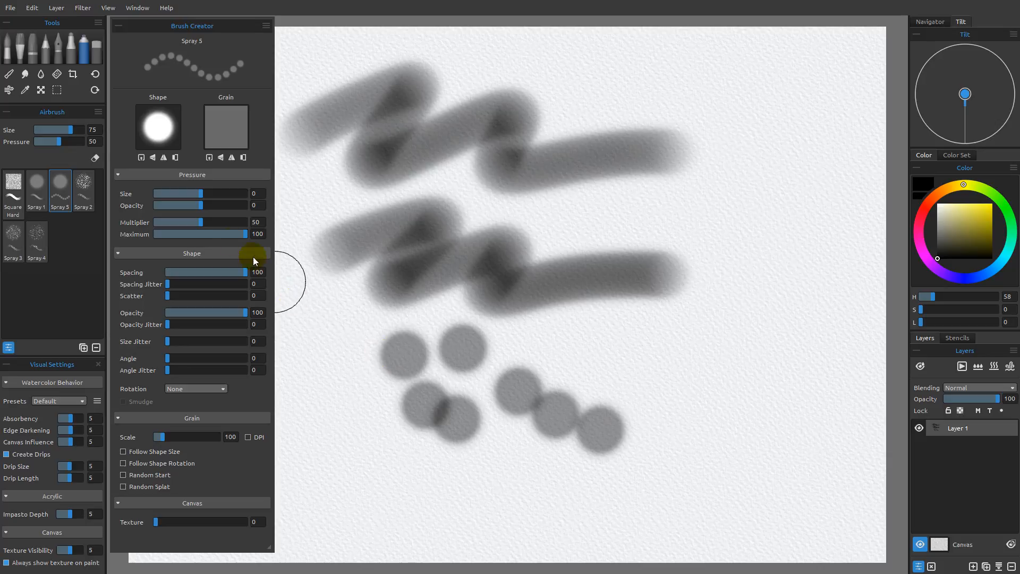
Lower Spray 5's Spacing slider, then discard the tweak with Reset Brush Changes
drag(245, 272, 184, 272)
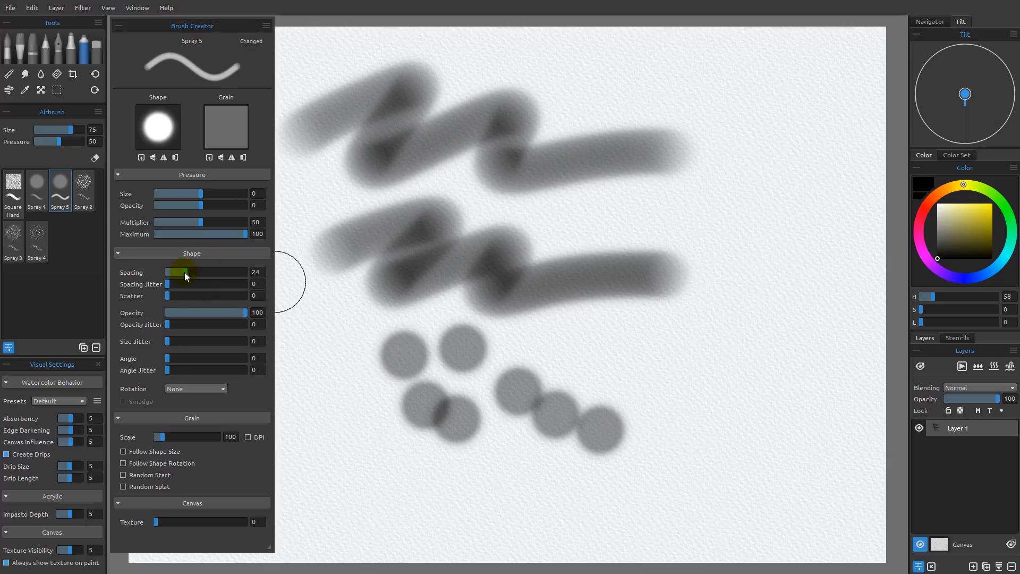
drag(181, 272, 184, 272)
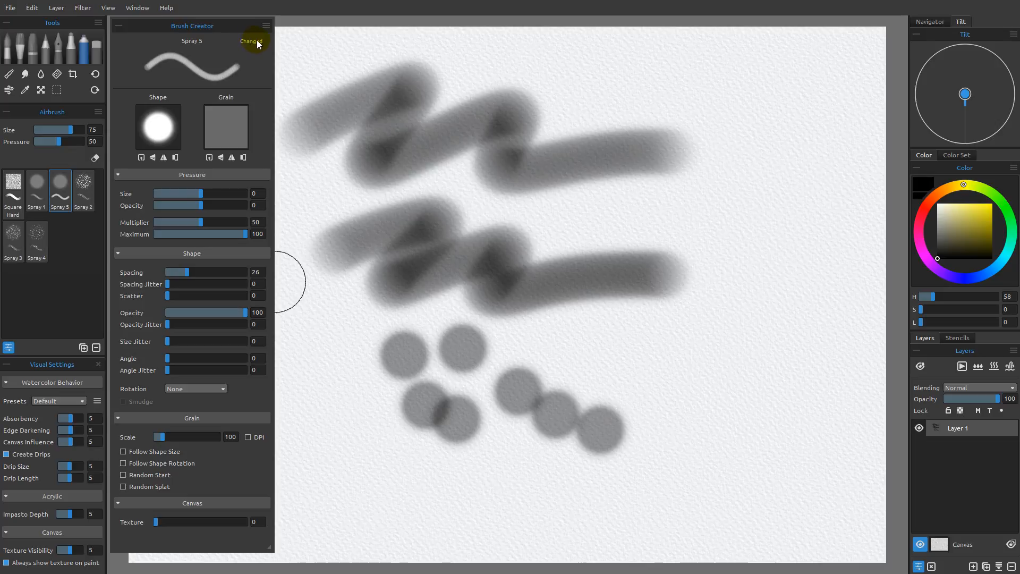
click(265, 26)
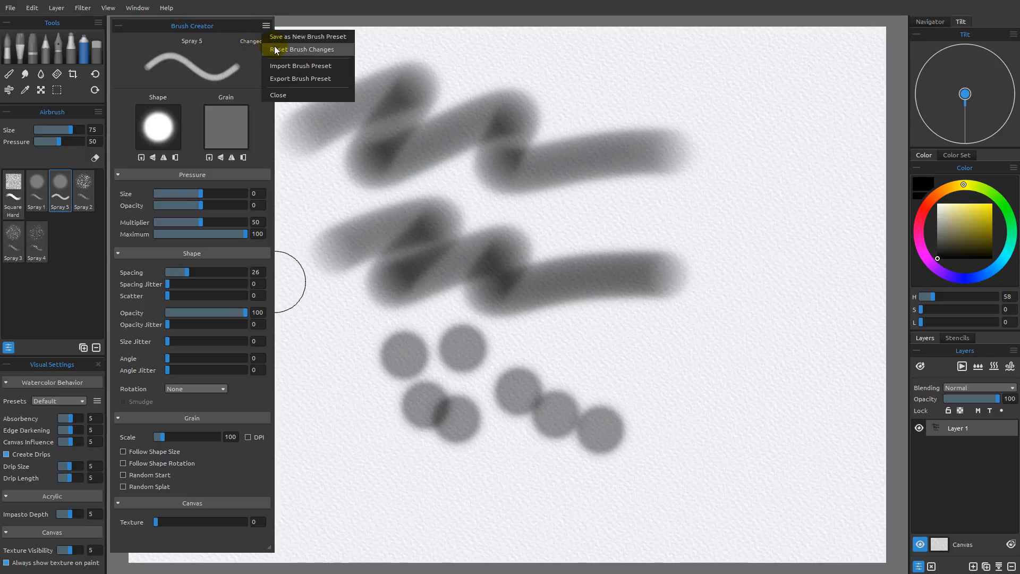
click(303, 50)
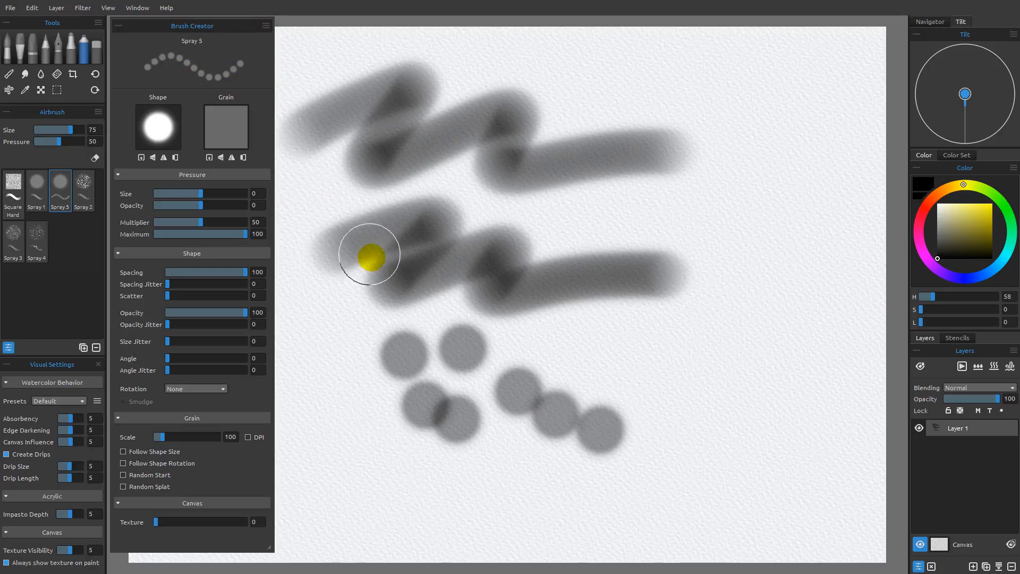
mouse_move(407, 377)
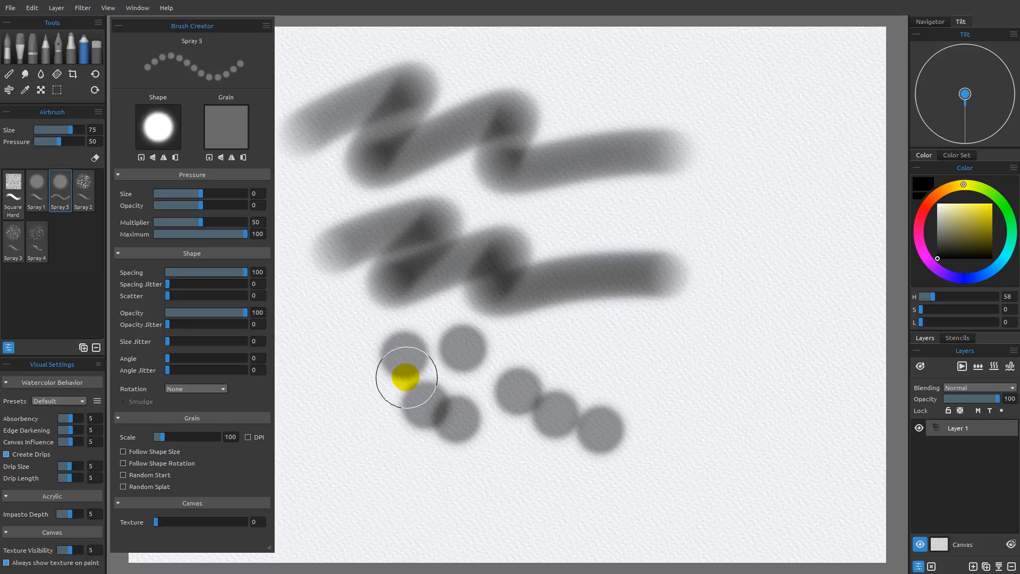
mouse_move(389, 297)
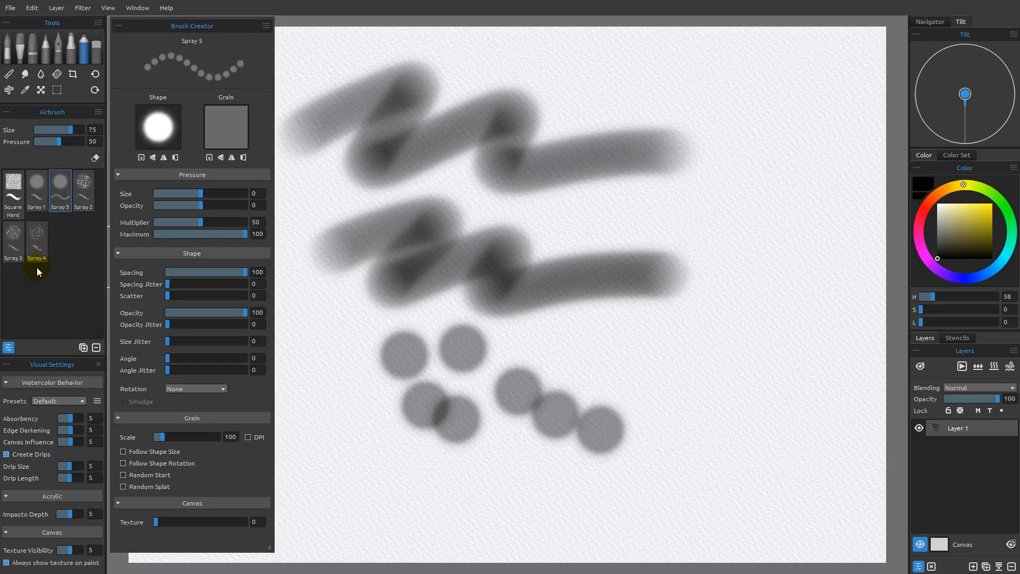
mouse_move(191, 409)
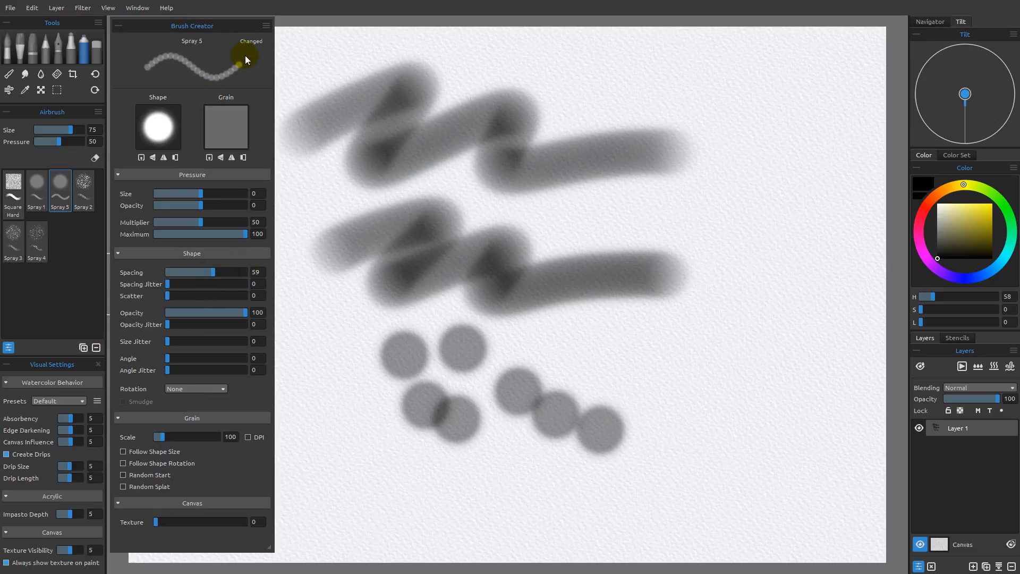
click(264, 26)
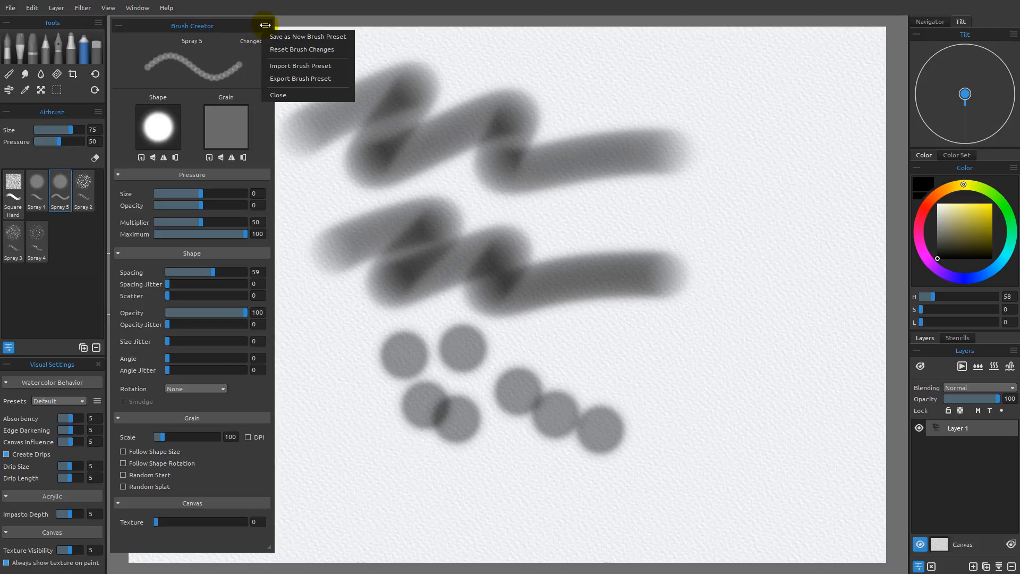
mouse_move(291, 78)
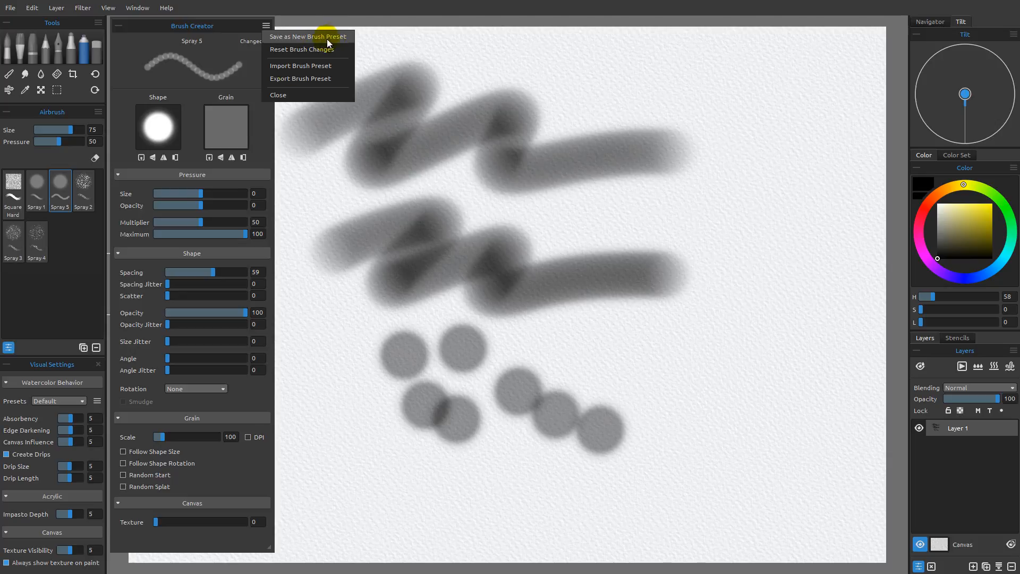
mouse_move(262, 138)
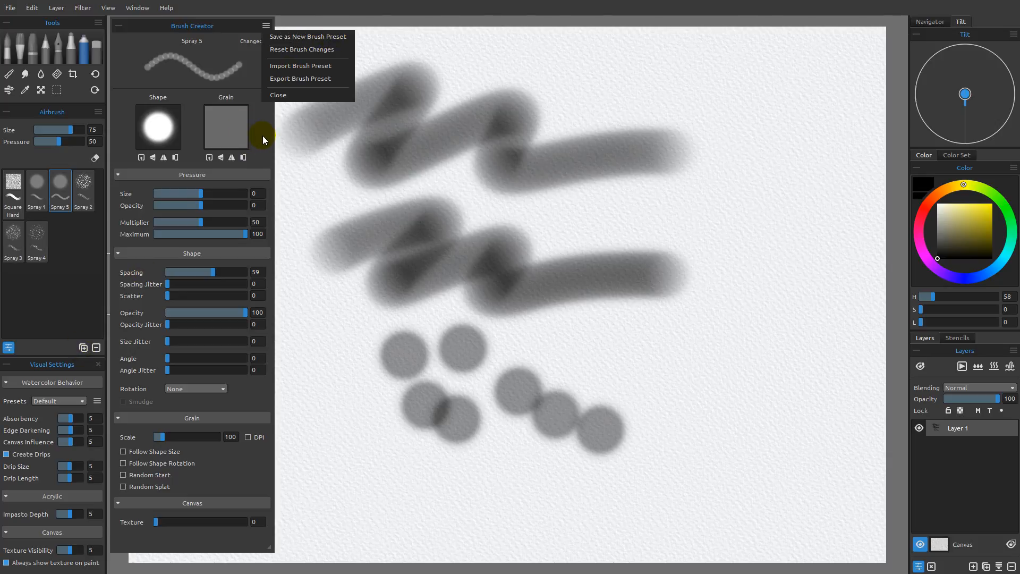
click(209, 250)
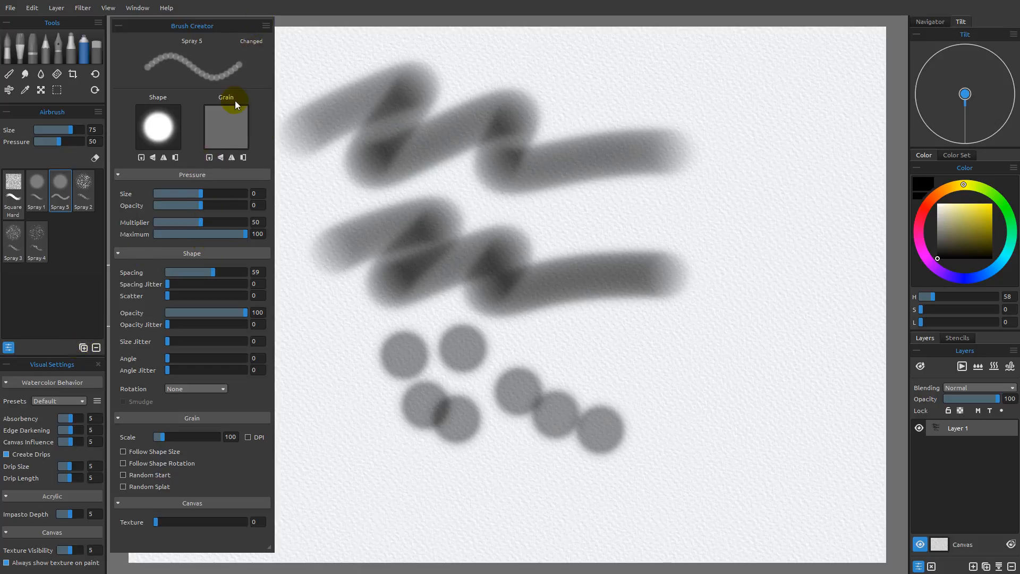
click(266, 25)
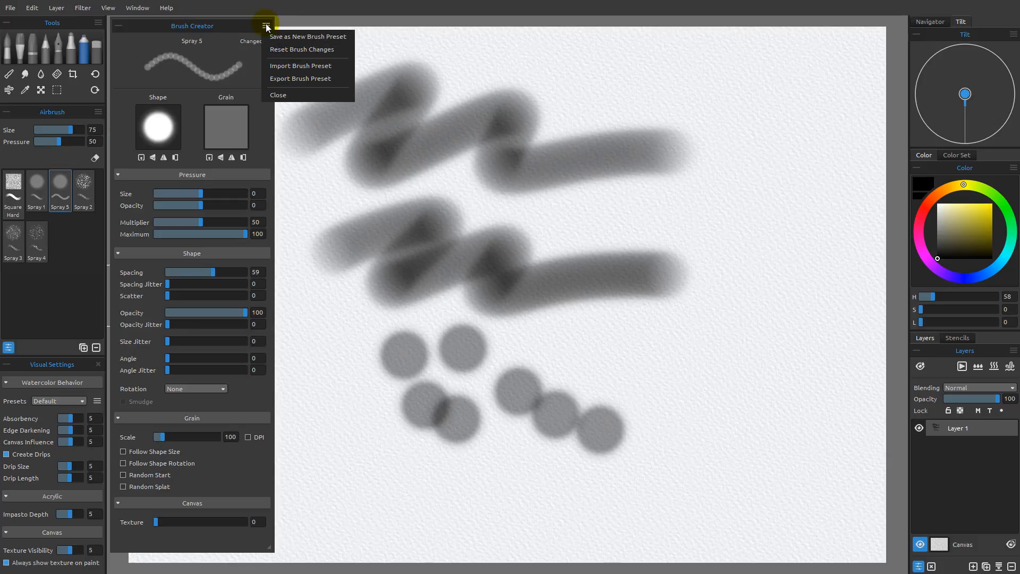
mouse_move(303, 65)
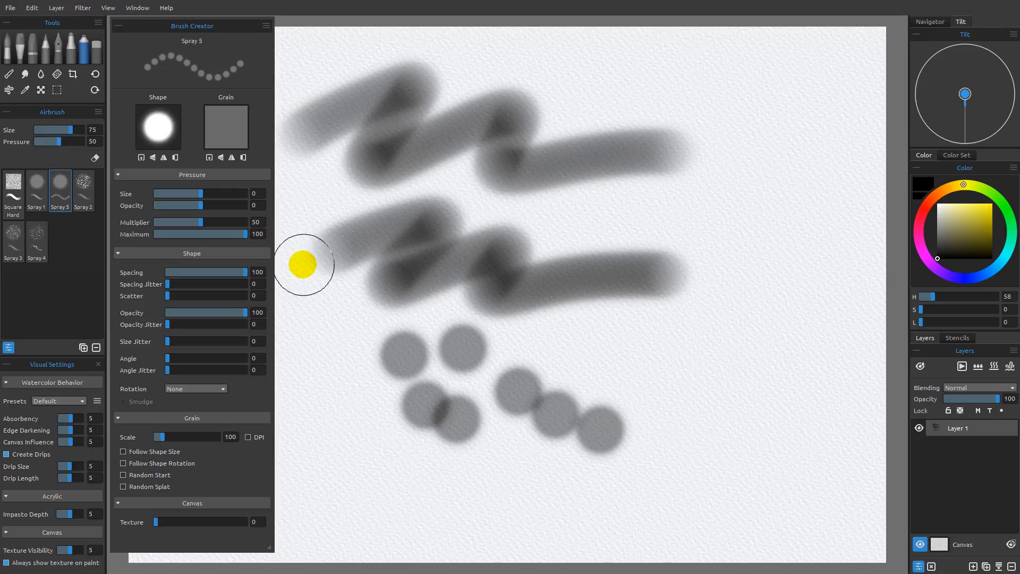
mouse_move(373, 209)
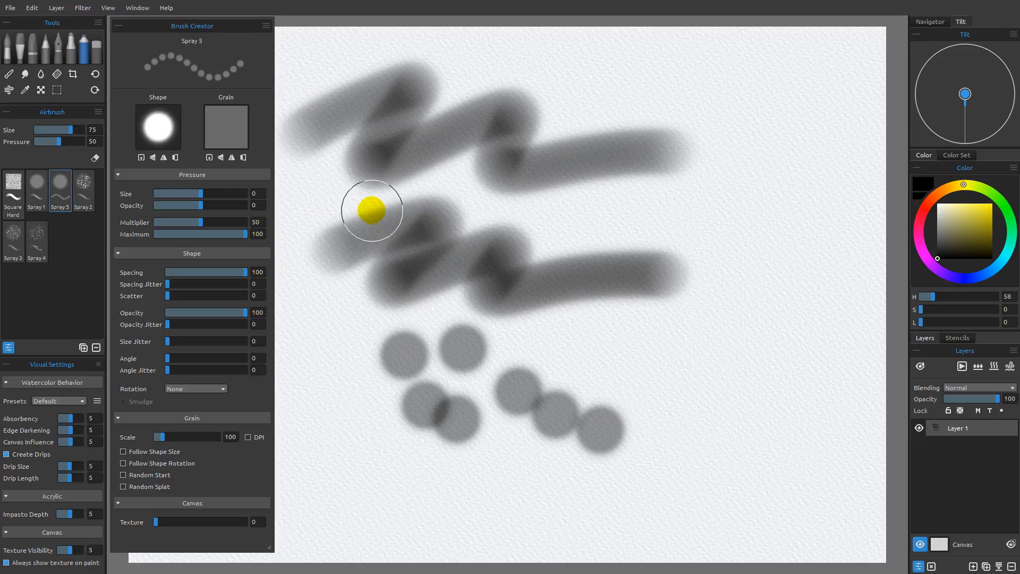